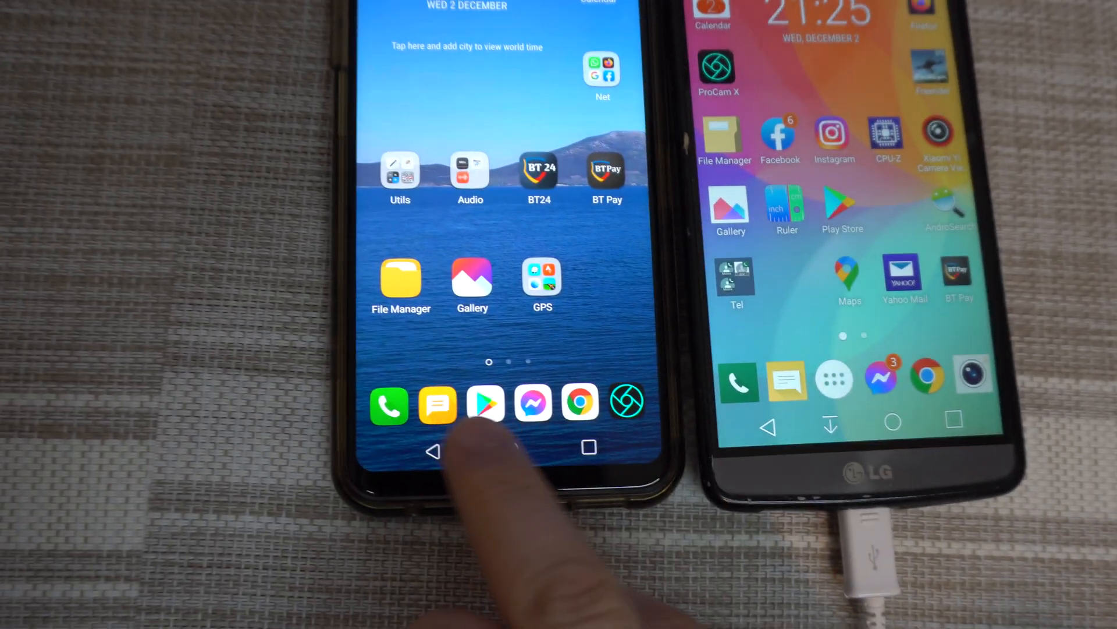
Search the Play Store on the left phone for 'cpuz' to list CPU-Z suggestions.
left_click(484, 405)
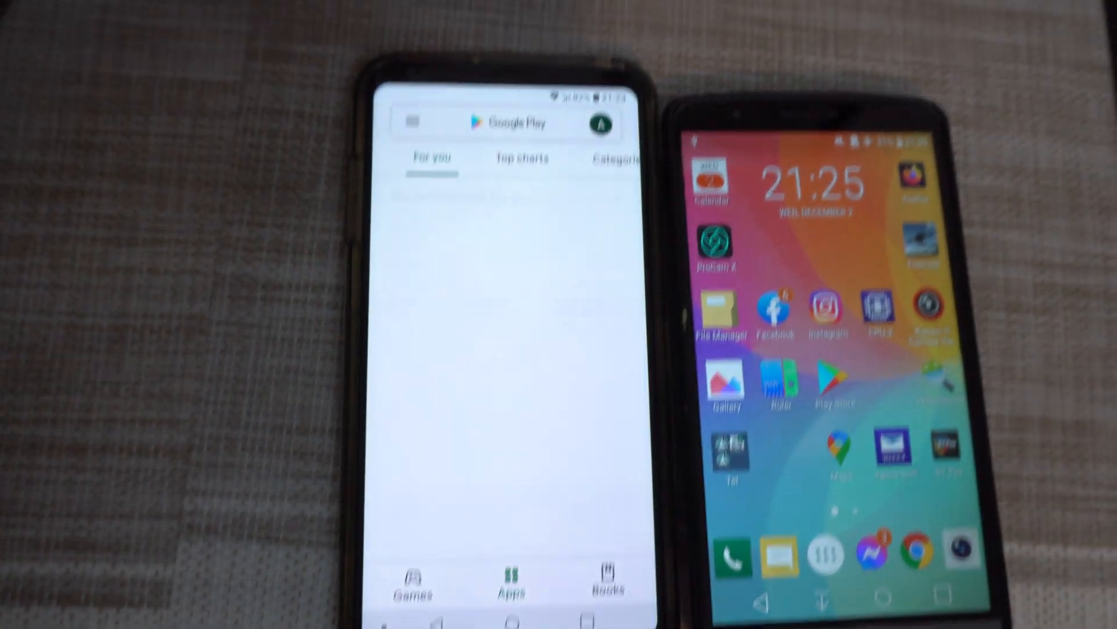
left_click(509, 122)
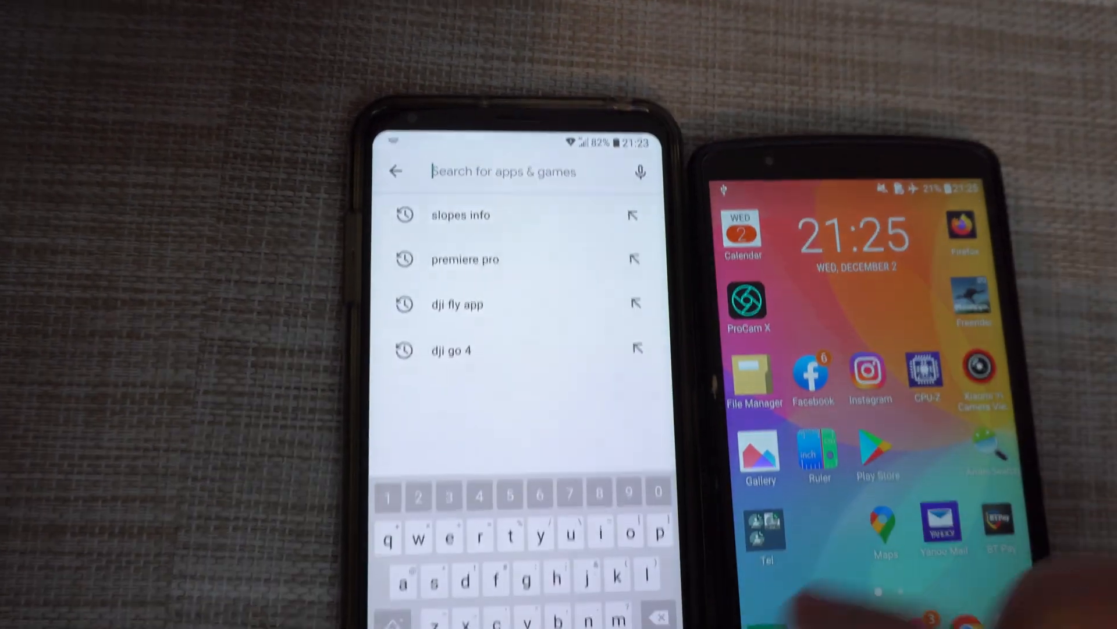
type("cpl")
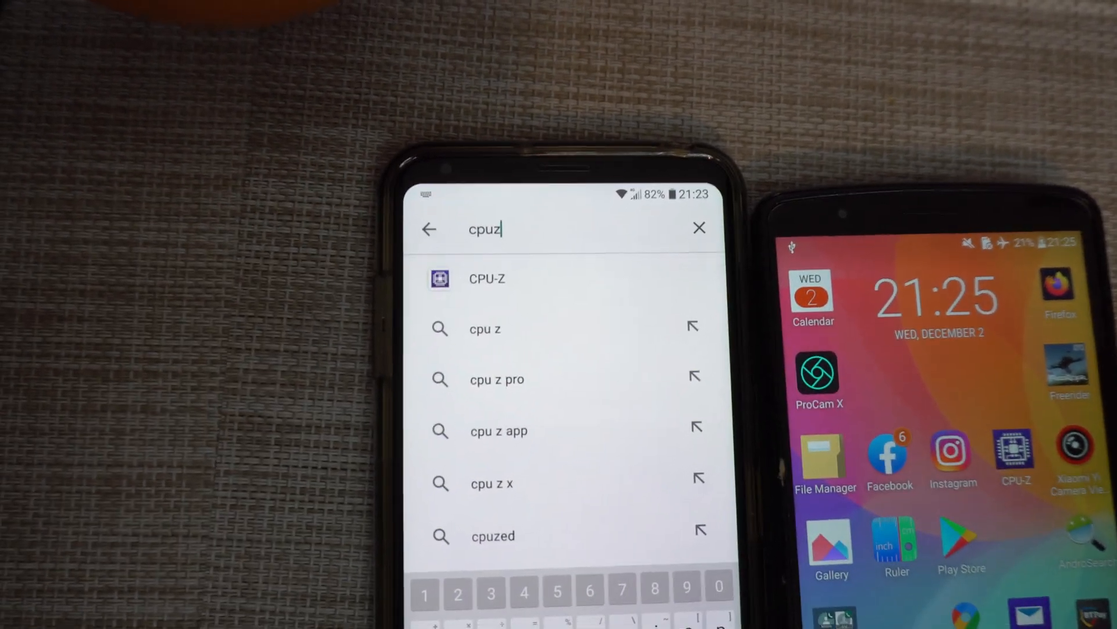
Open the CPU-Z by CPUID store page and install it.
left_click(487, 278)
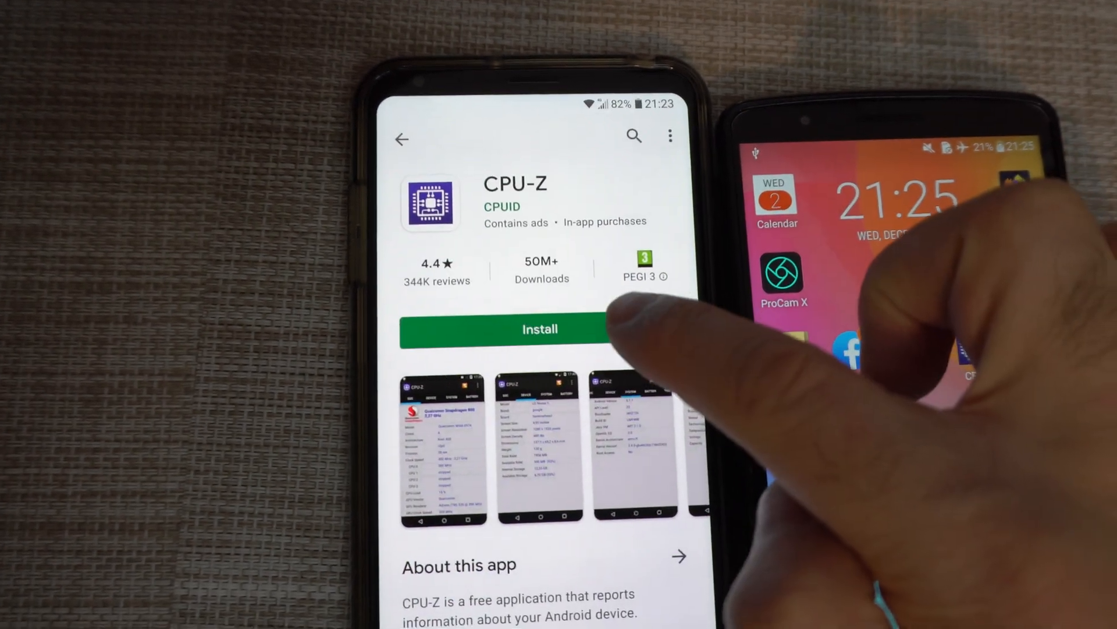
left_click(540, 329)
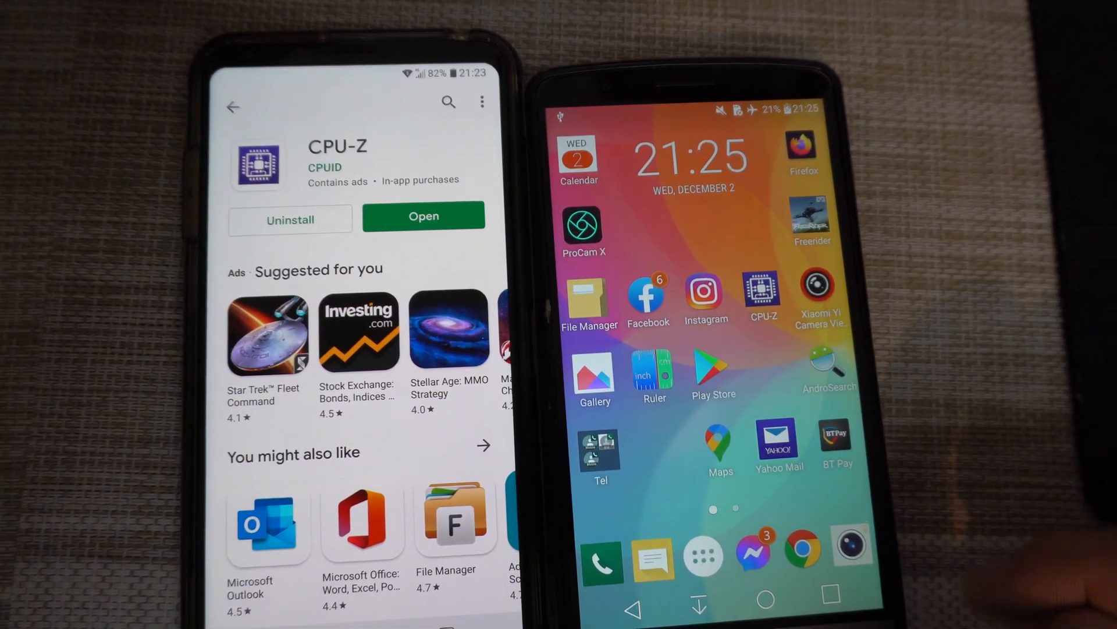
Launch CPU-Z and show the right phone's SYSTEM tab.
left_click(761, 289)
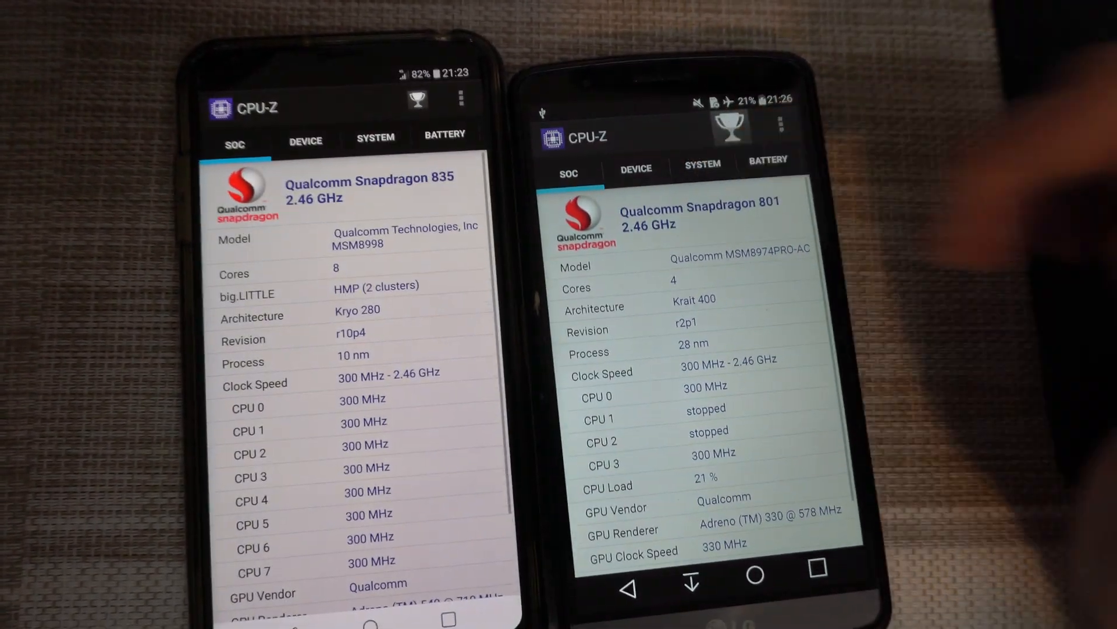
left_click(701, 165)
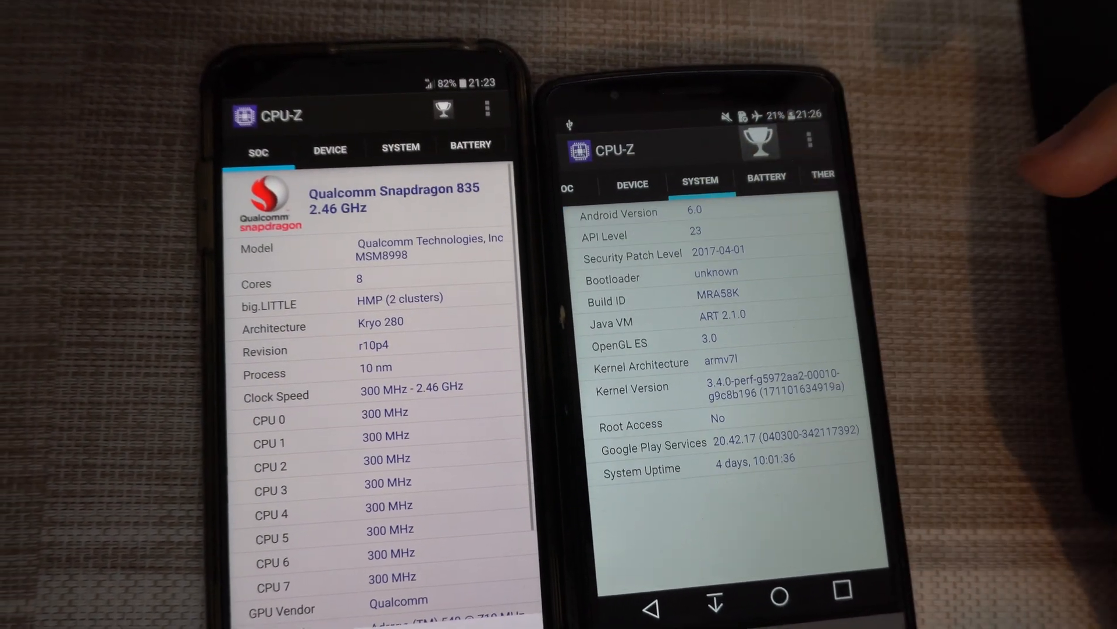